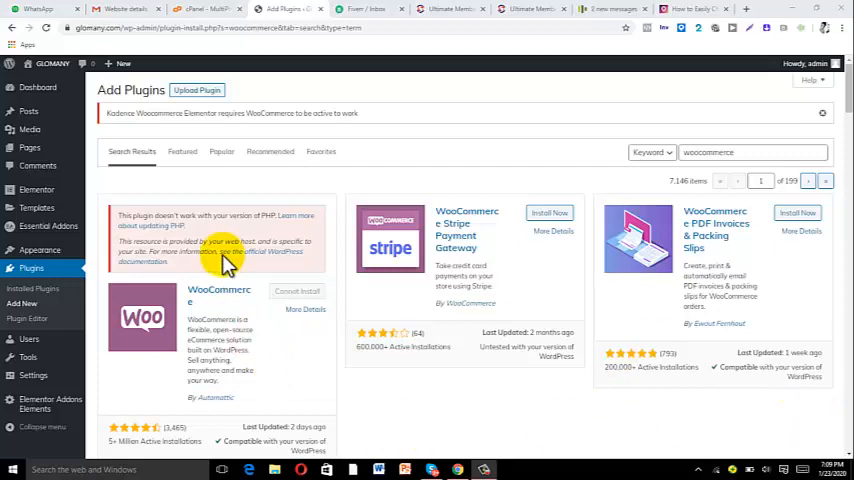
pyautogui.moveTo(516, 210)
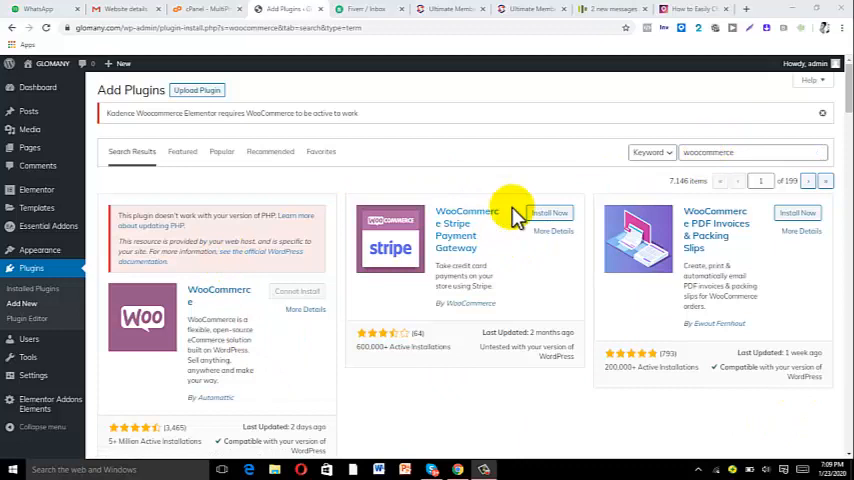
pyautogui.moveTo(444, 300)
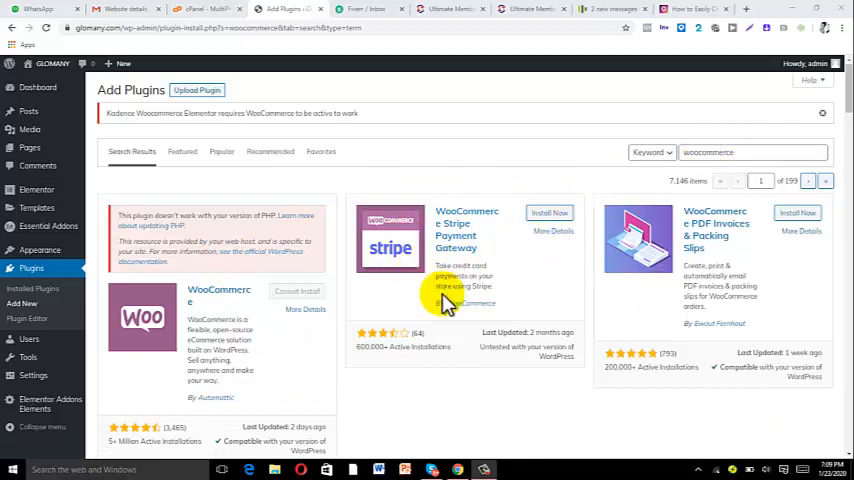
pyautogui.moveTo(312, 268)
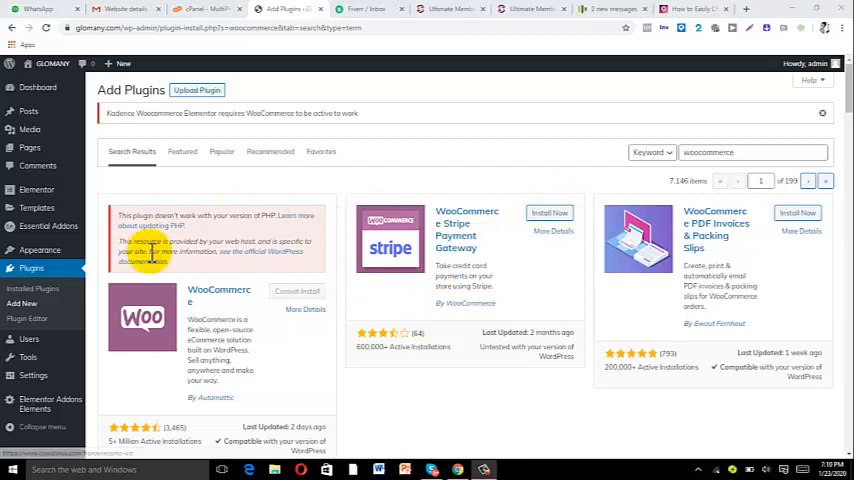
pyautogui.moveTo(156, 248)
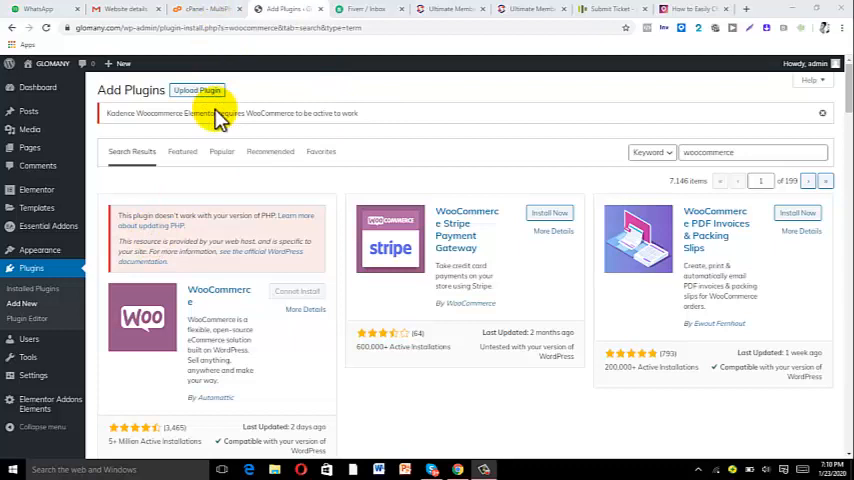
pyautogui.moveTo(210, 10)
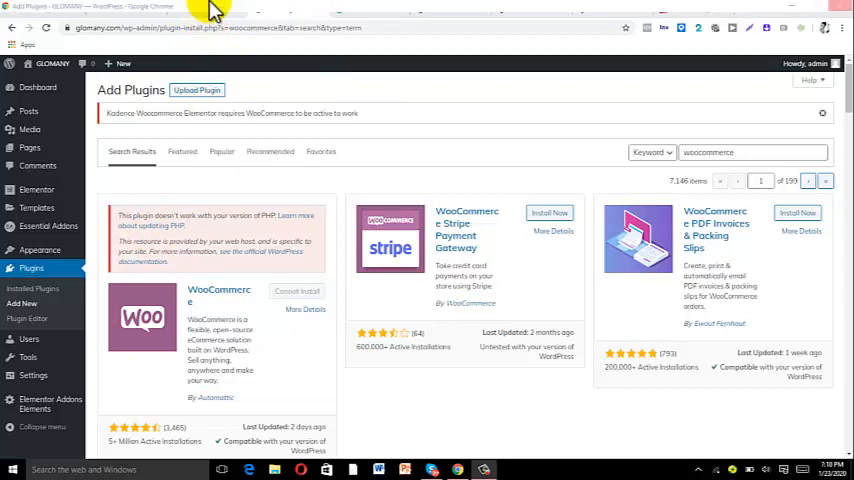
# Switch to the cPanel tab and locate MultiPHP Manager in the Software section
pyautogui.click(196, 8)
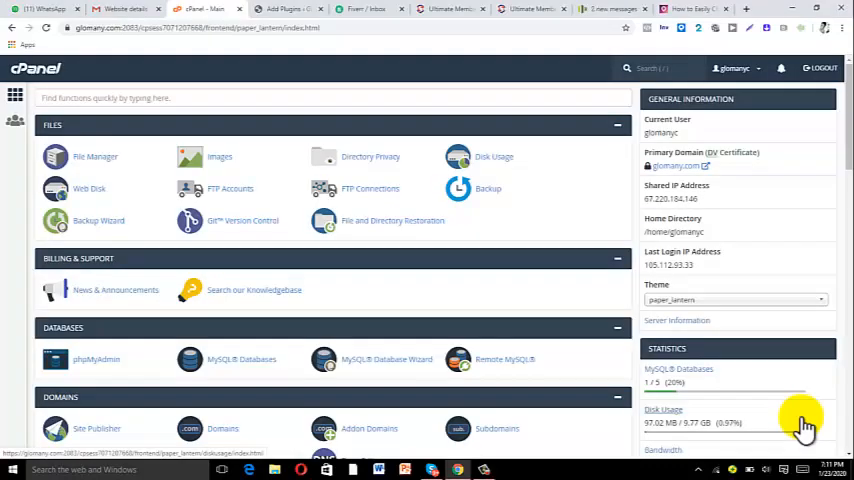
pyautogui.moveTo(500, 236)
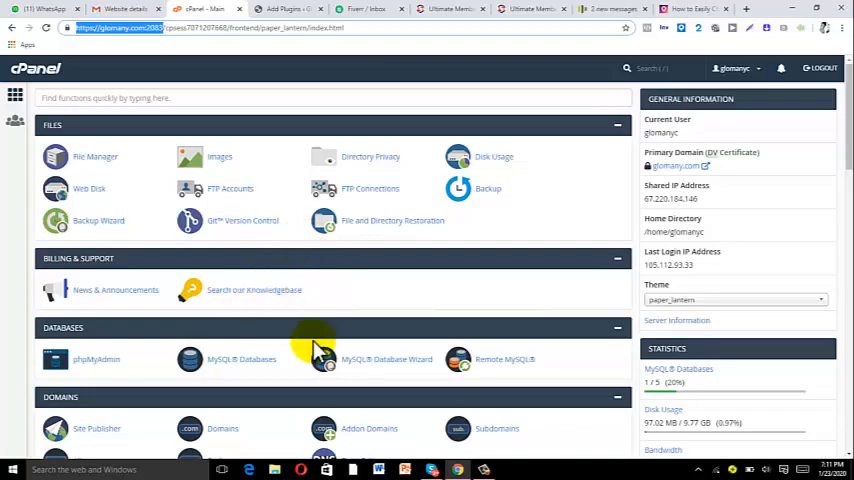
pyautogui.scroll(-3)
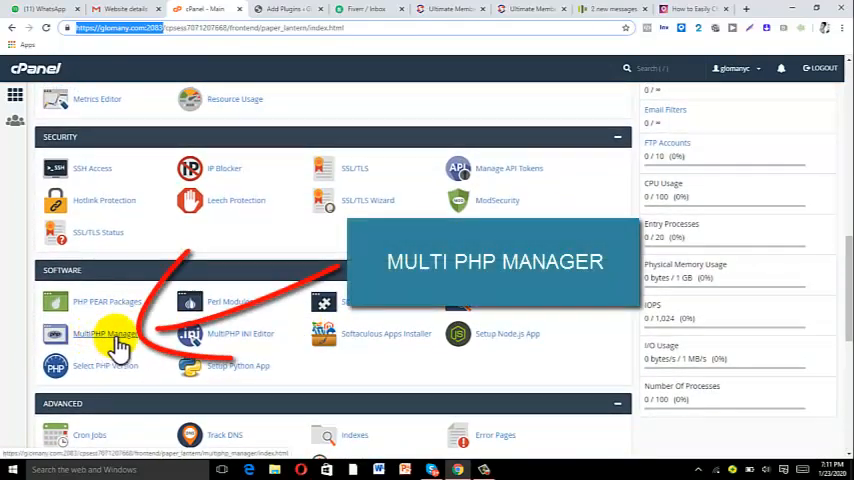
pyautogui.click(104, 332)
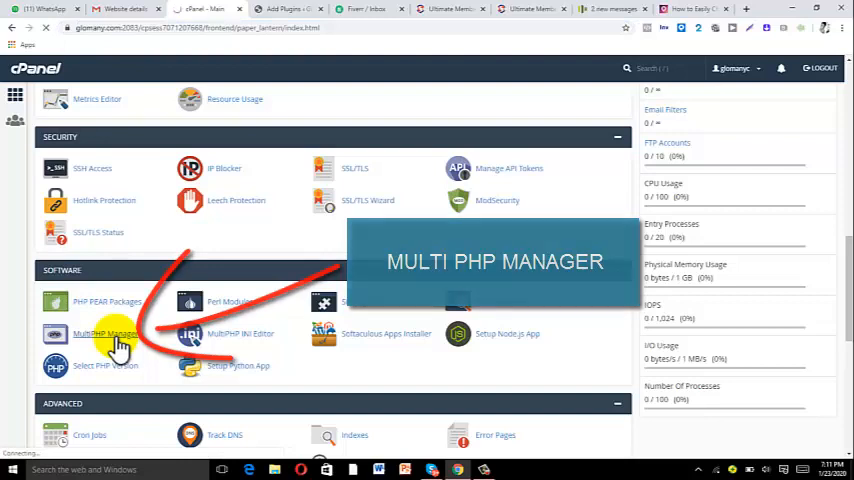
# In MultiPHP Manager, select the site's domain and apply PHP 7.1 (ea-php71) to it
pyautogui.click(104, 332)
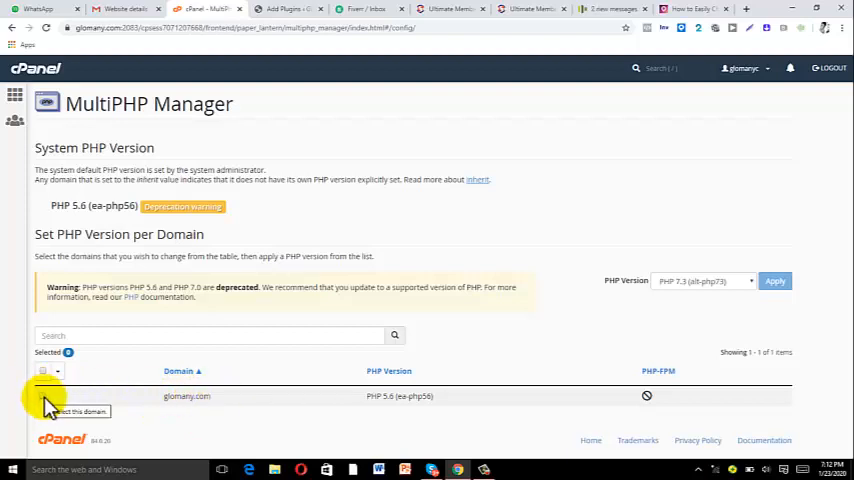
pyautogui.click(42, 396)
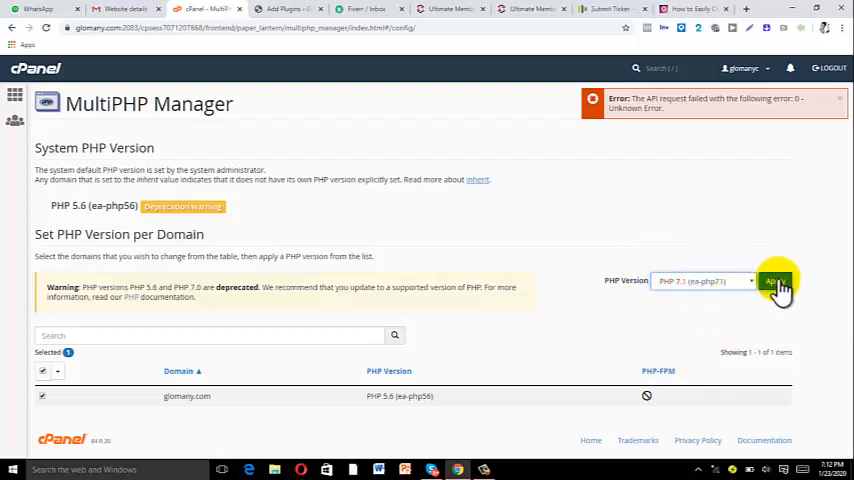
pyautogui.click(776, 282)
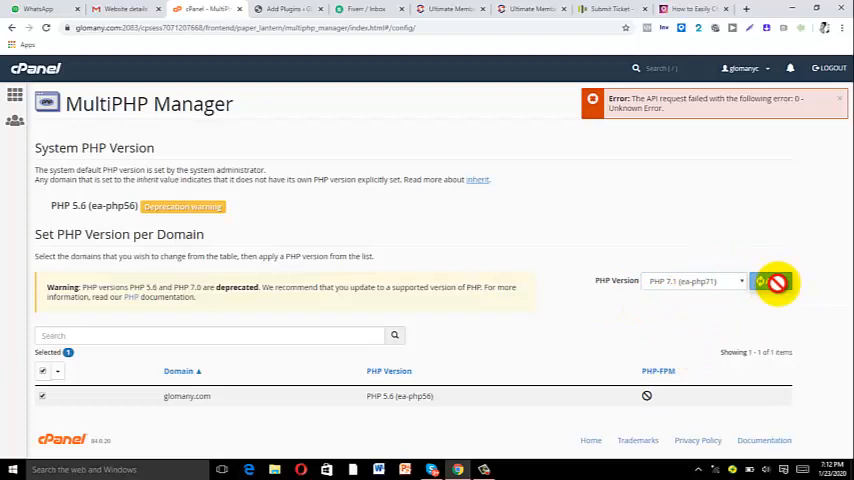
pyautogui.click(776, 280)
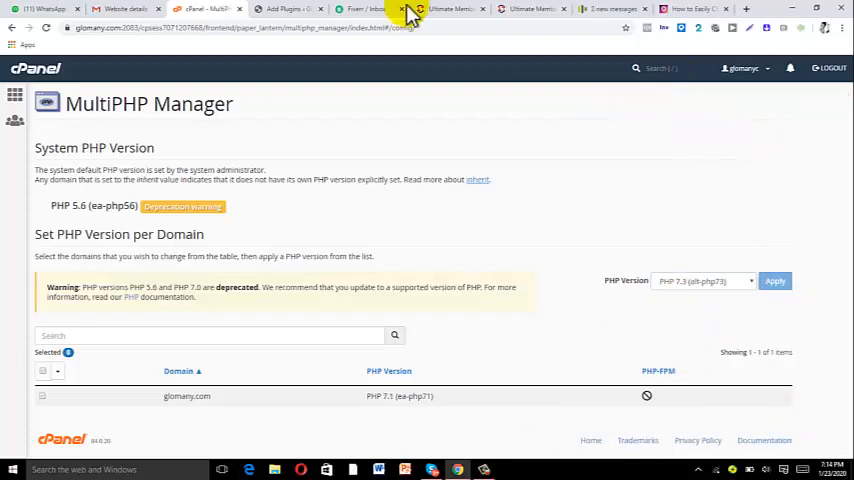
# Back in WordPress Add Plugins, start installing the now-compatible WooCommerce plugin
pyautogui.click(284, 8)
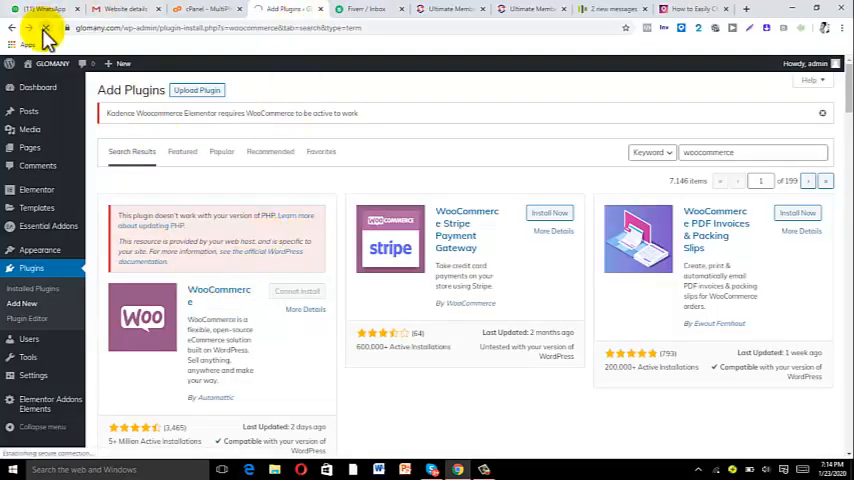
pyautogui.scroll(-3)
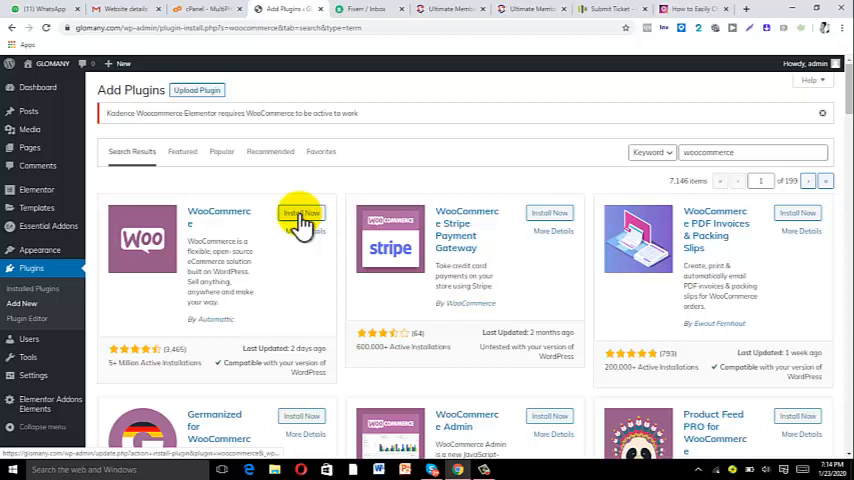
pyautogui.click(300, 212)
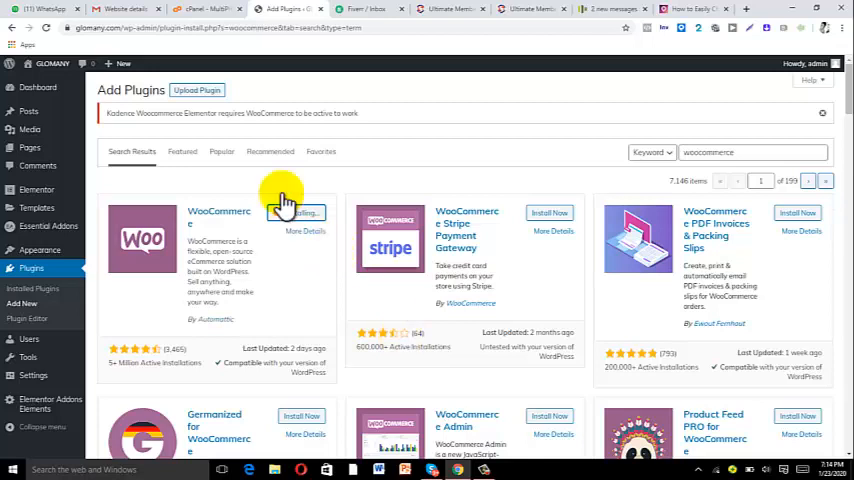
pyautogui.click(296, 212)
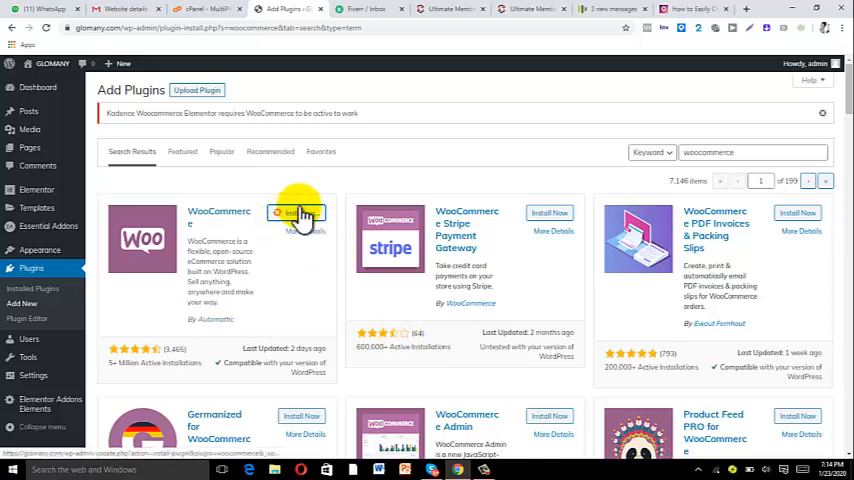
pyautogui.click(296, 212)
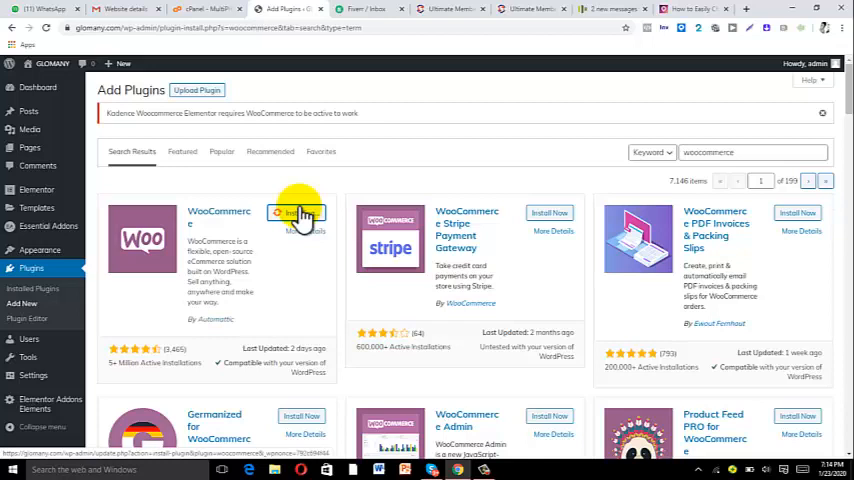
pyautogui.click(296, 212)
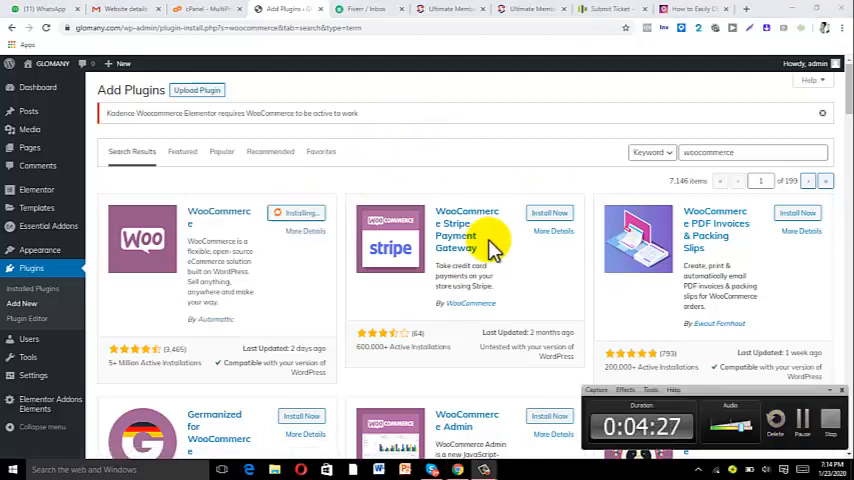